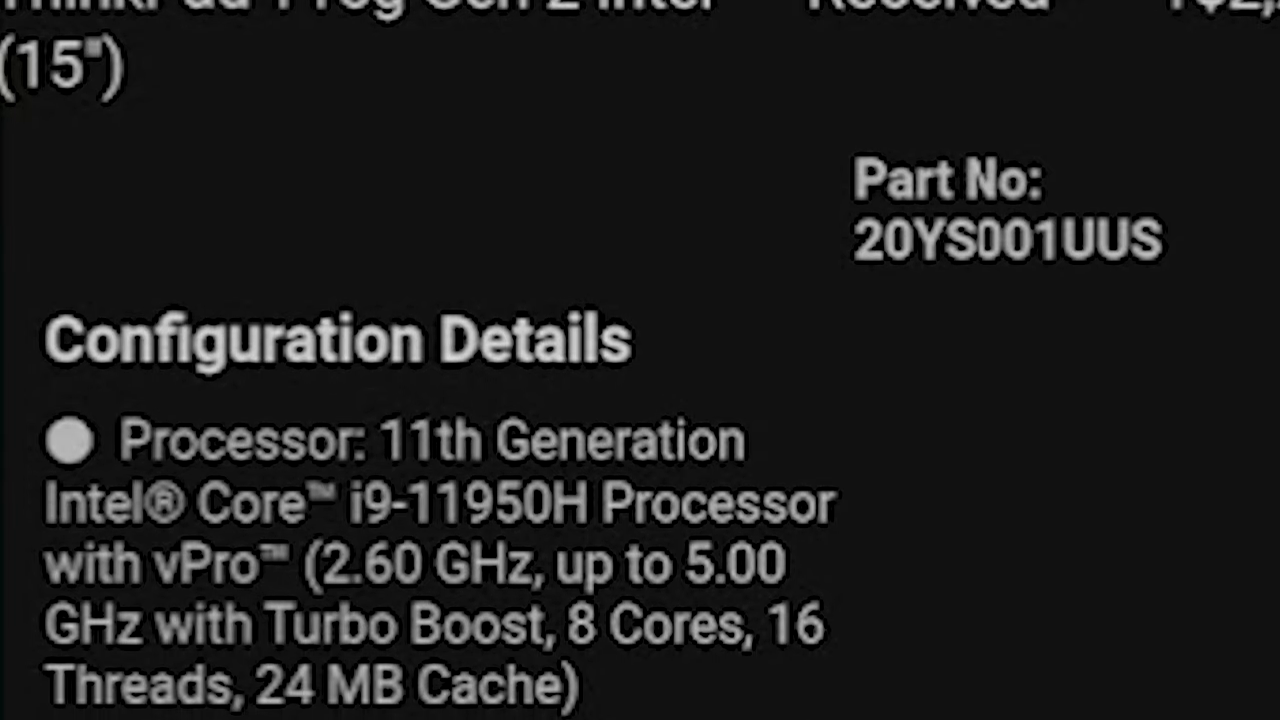
scroll("down", 3)
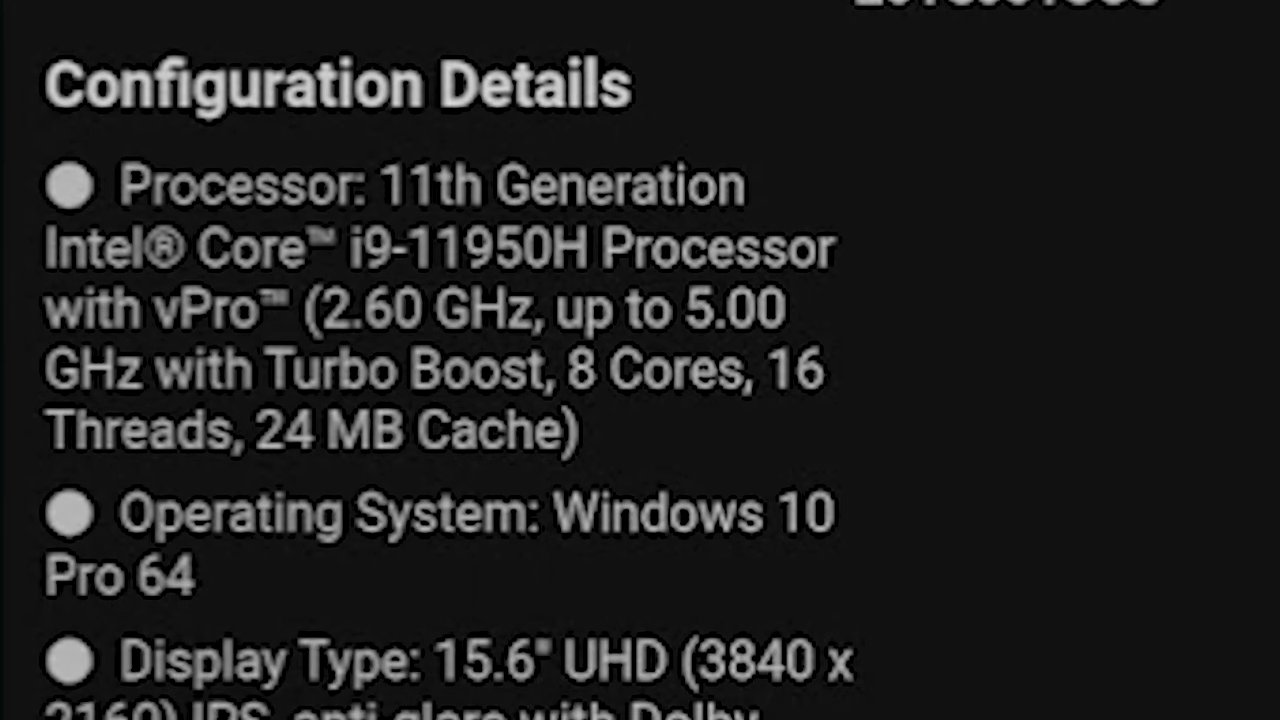
scroll("down", 3)
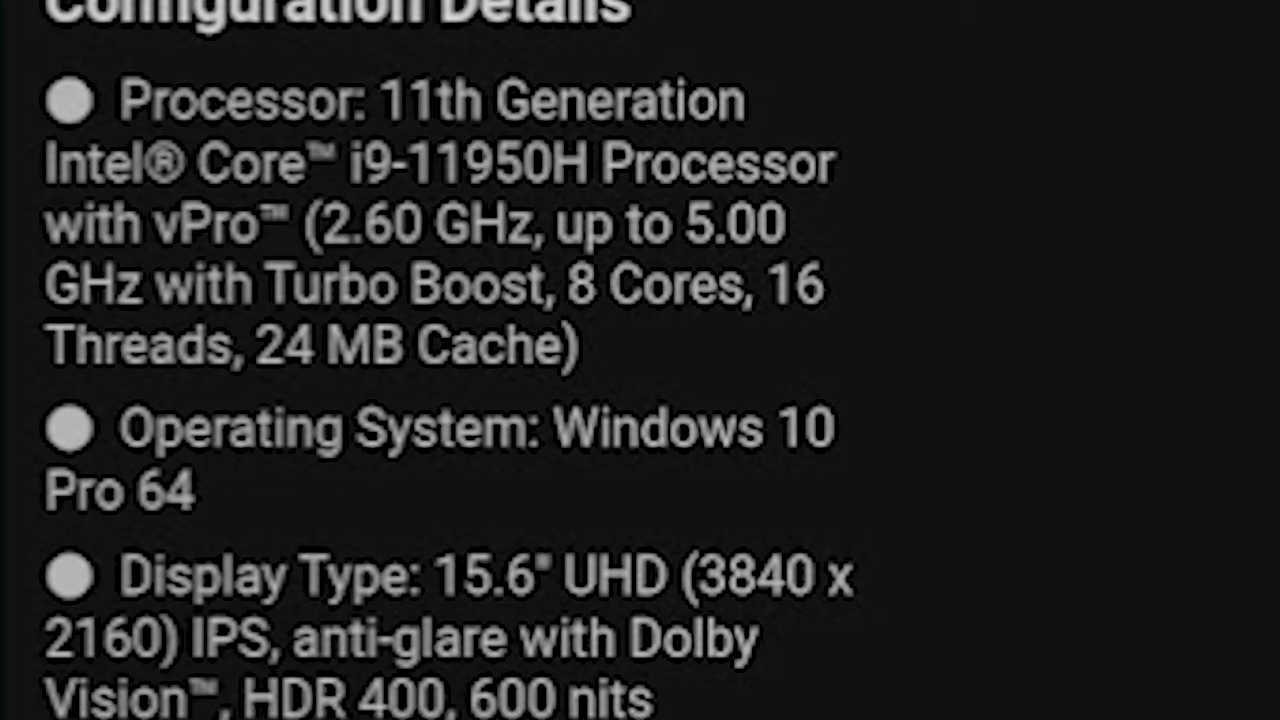
scroll("down", 3)
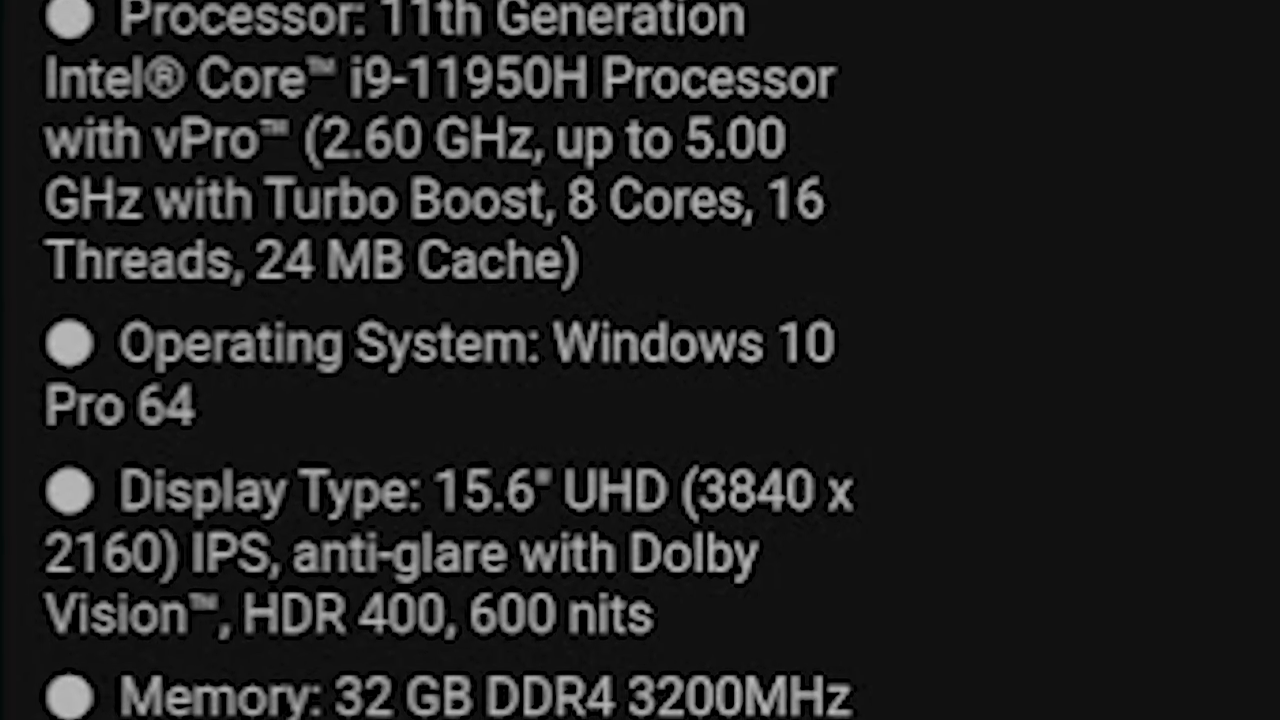
scroll("down", 3)
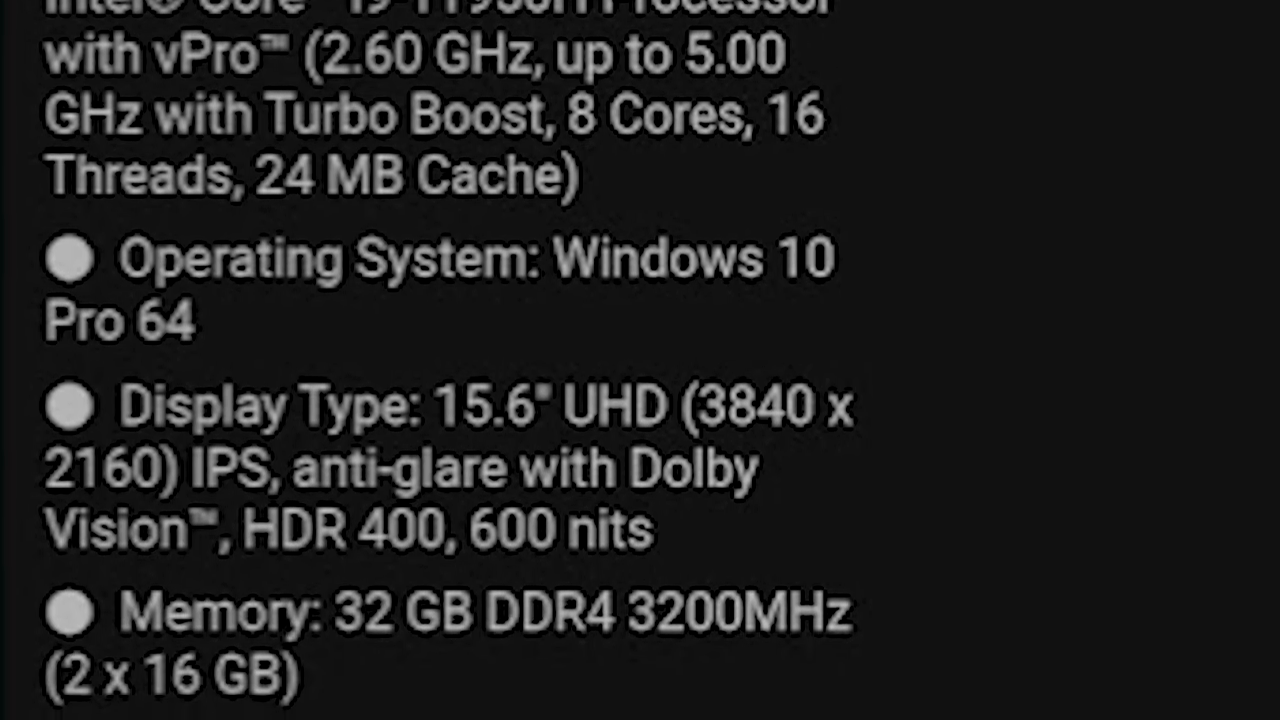
scroll("down", 3)
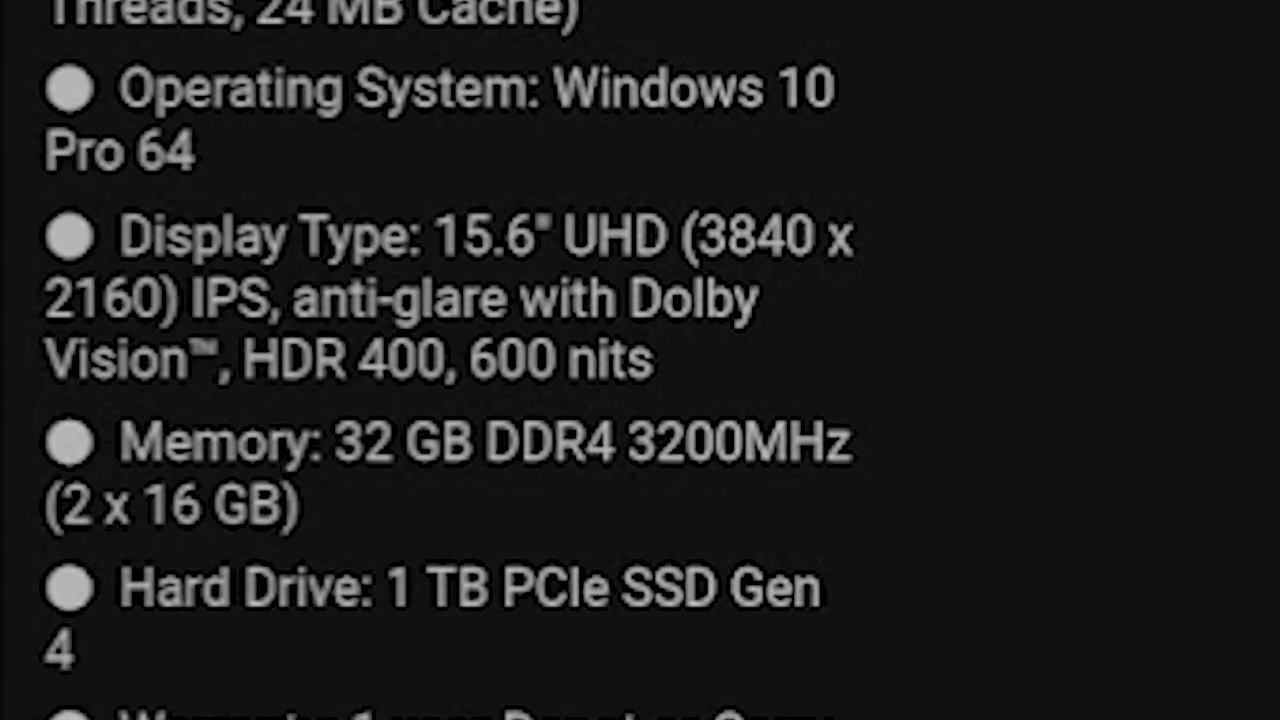
scroll("down", 3)
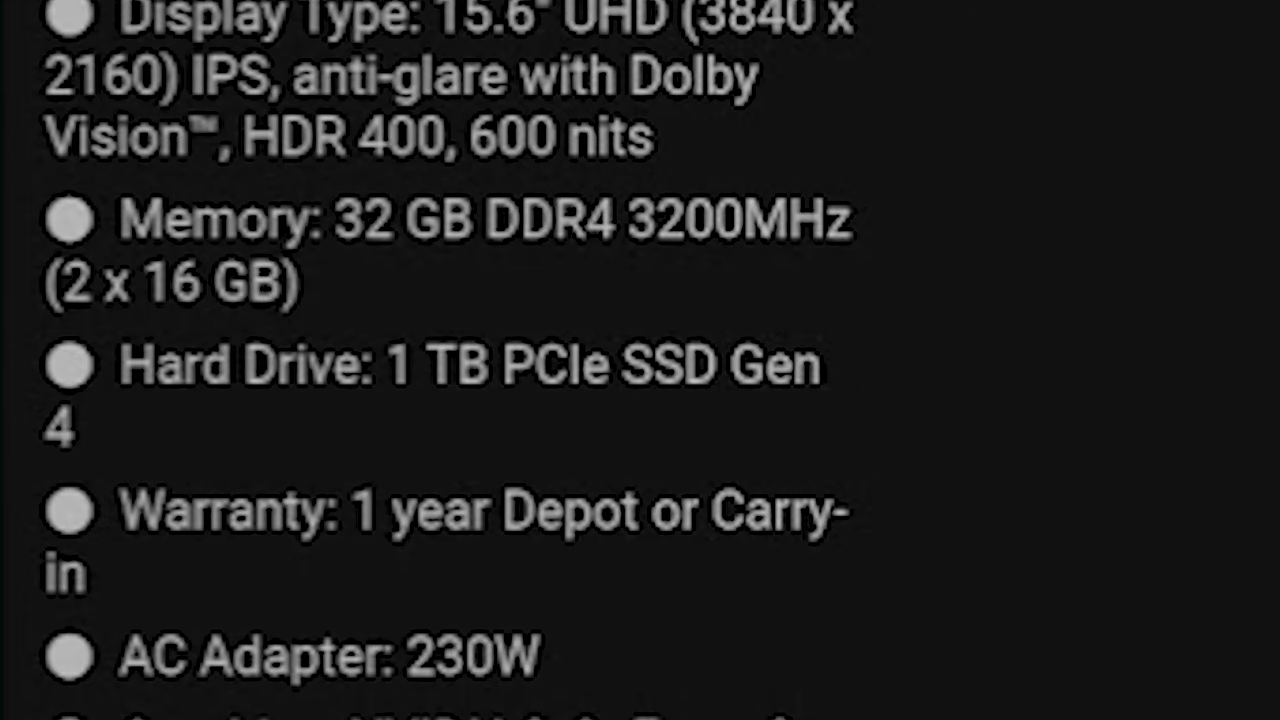
scroll("down", 3)
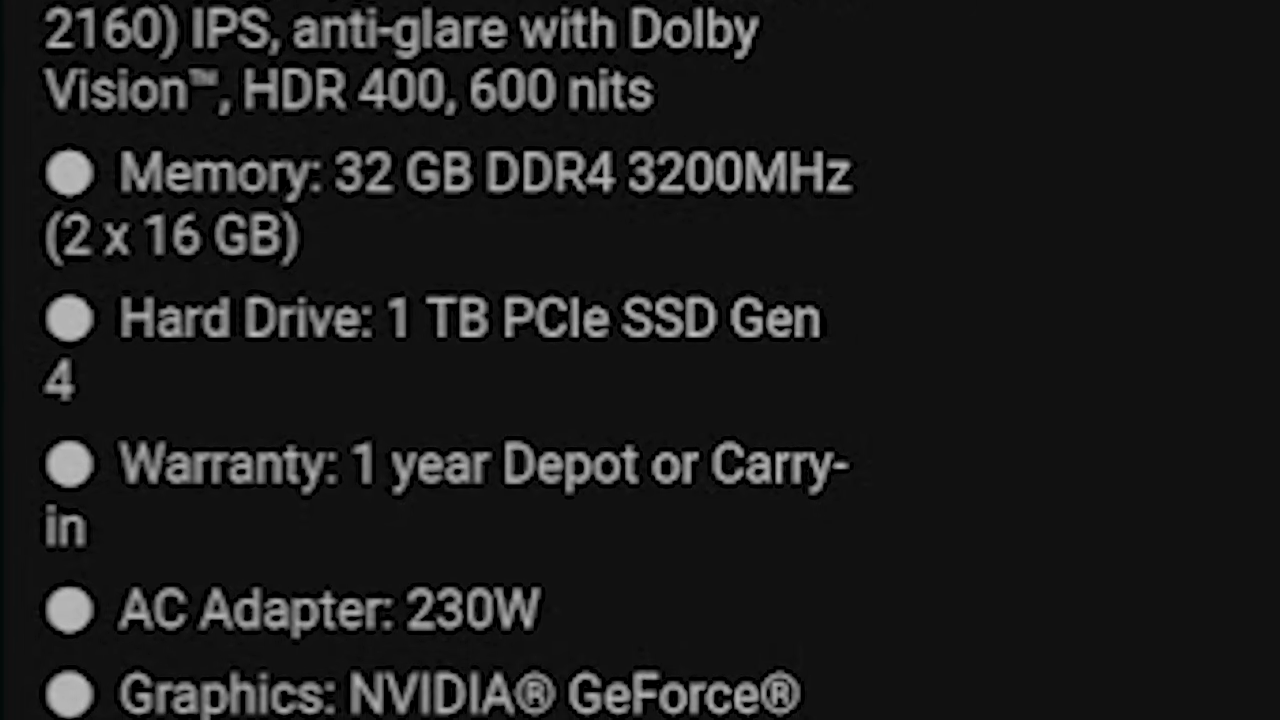
scroll("down", 3)
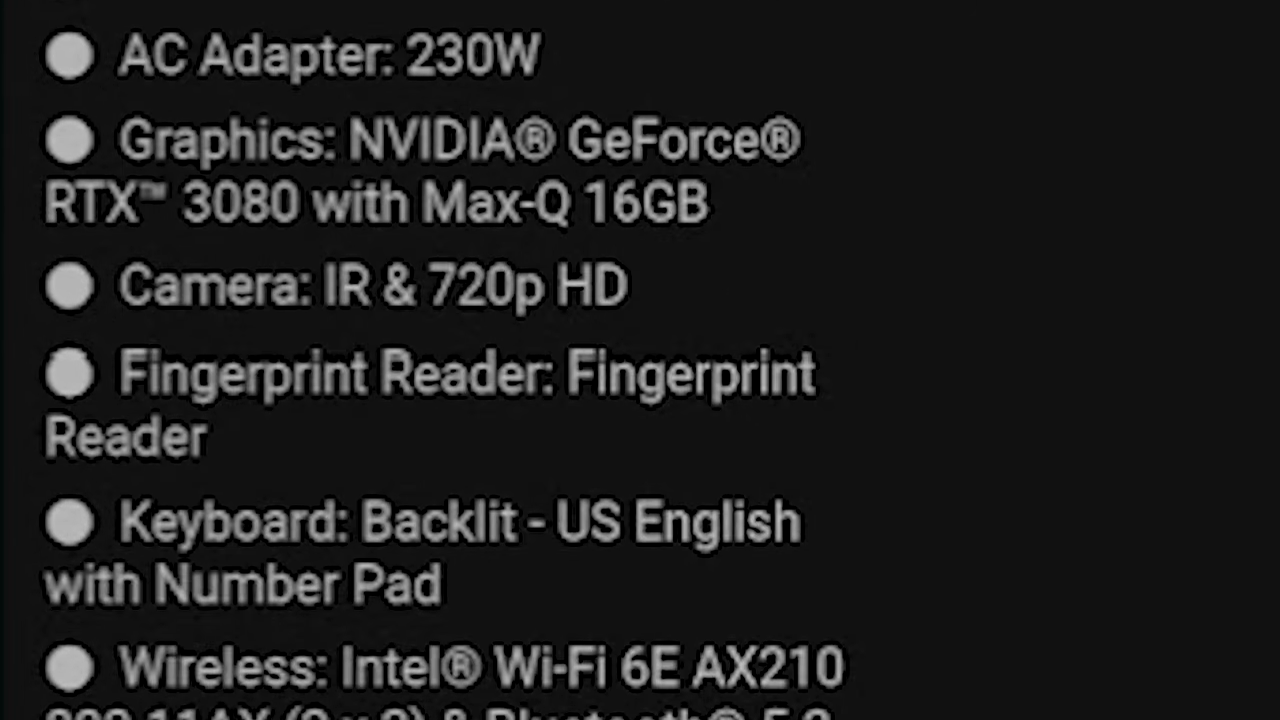
scroll("down", 3)
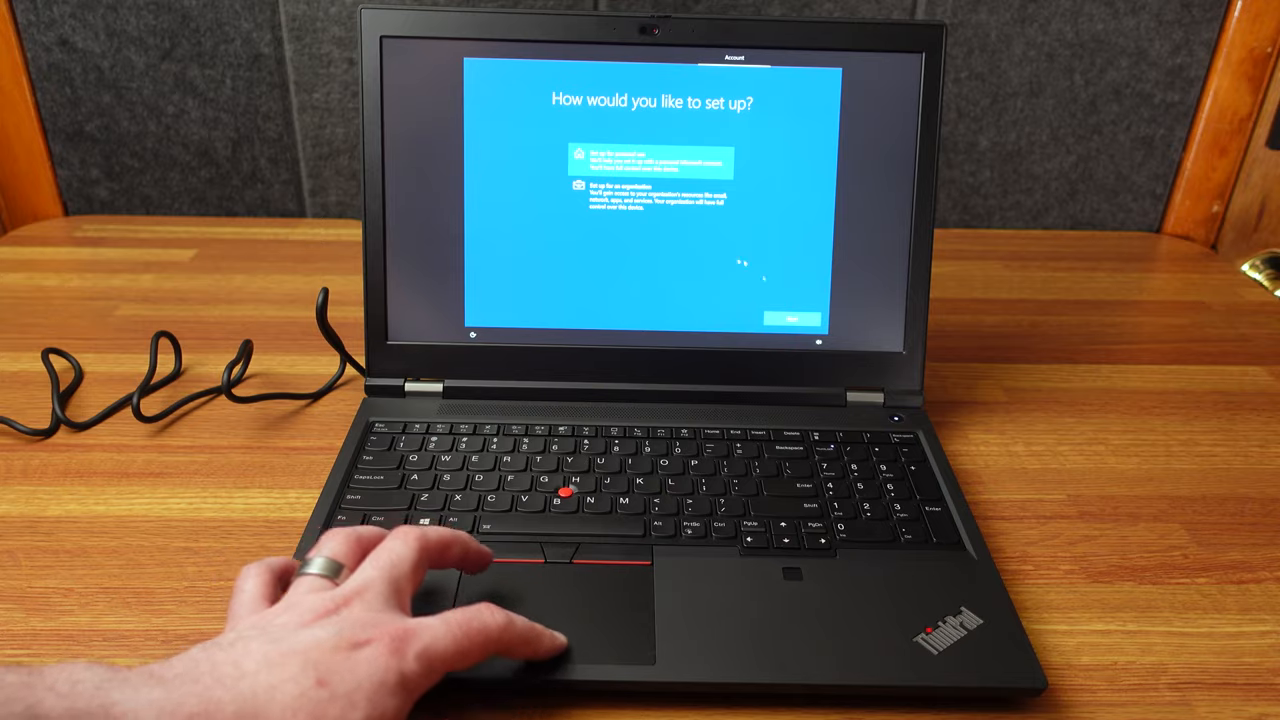
left_click(792, 320)
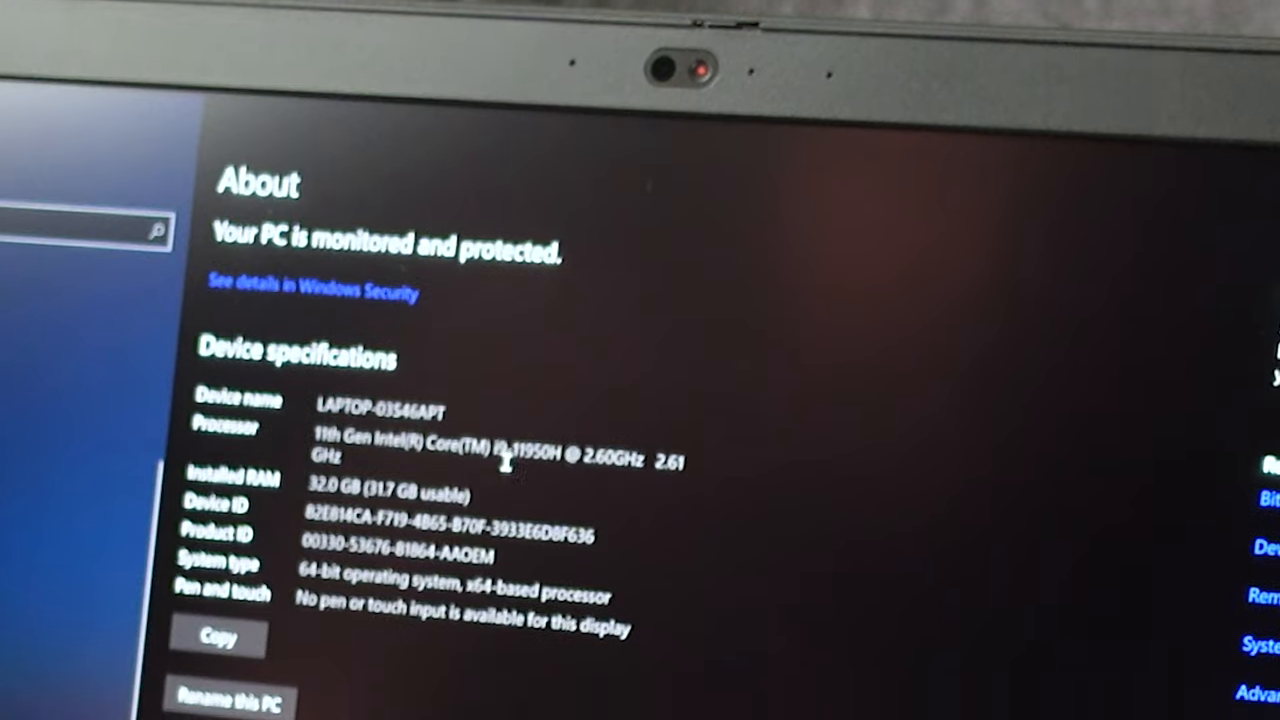
scroll("down", 3)
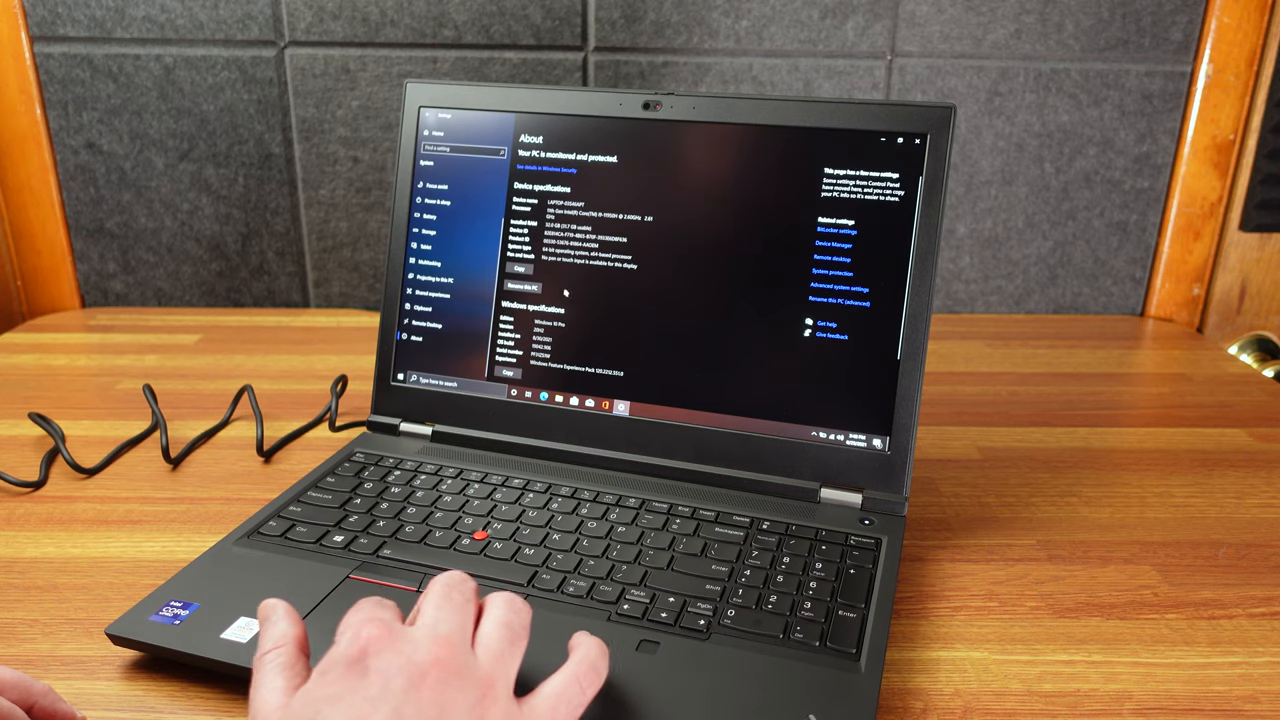
left_click(508, 282)
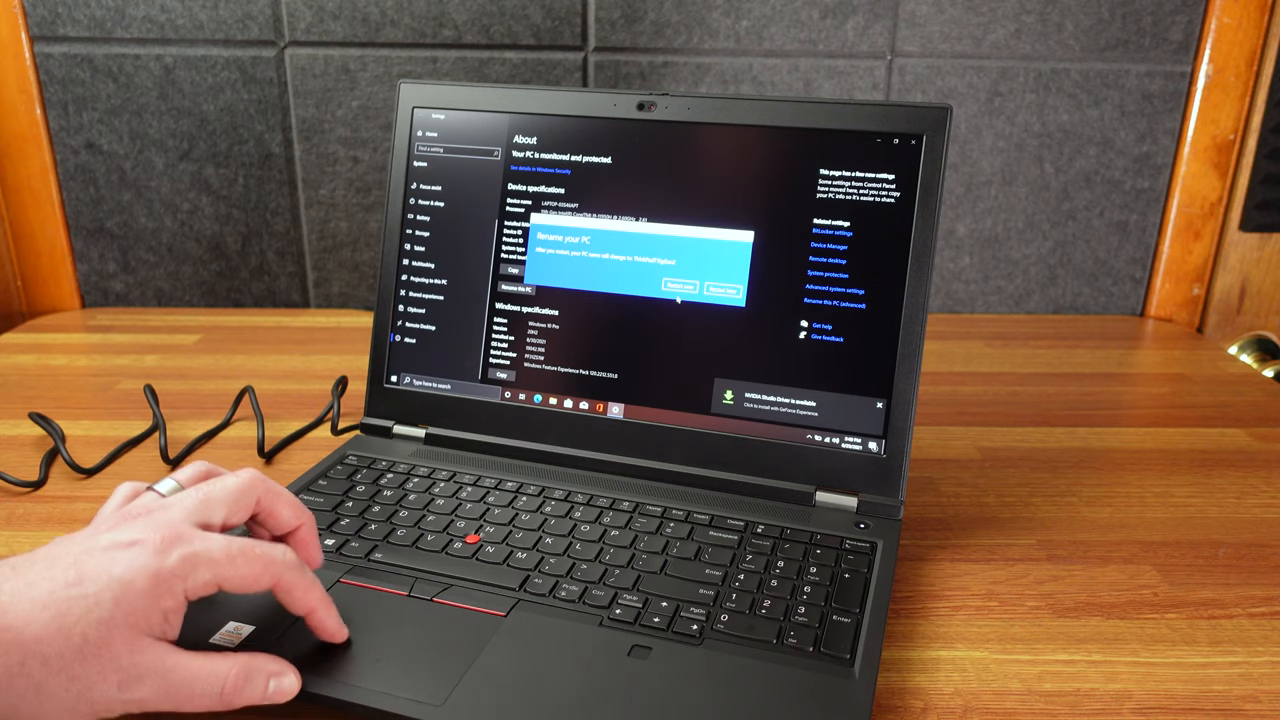